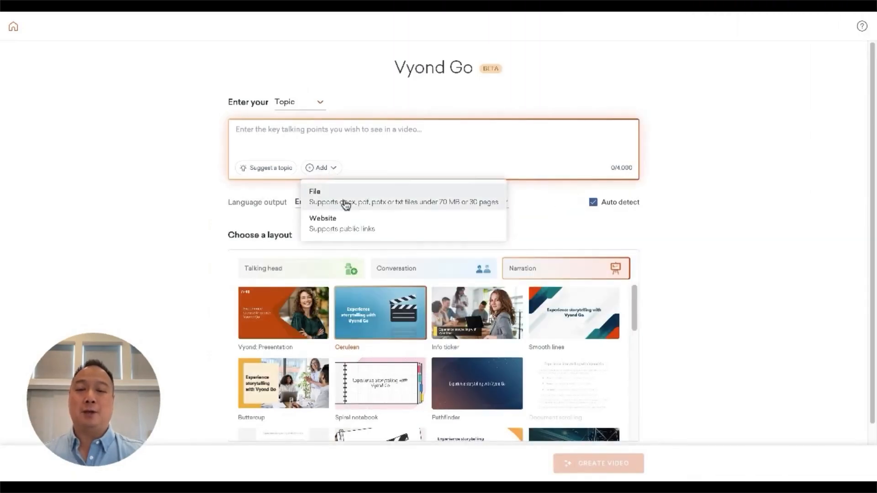
Step: Choose to upload a file as the video's source material
left_click(315, 191)
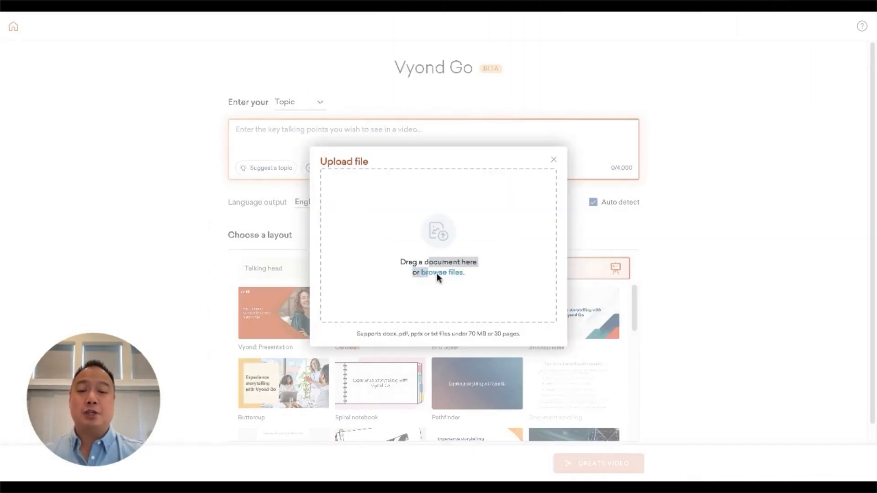
mouse_move(438, 278)
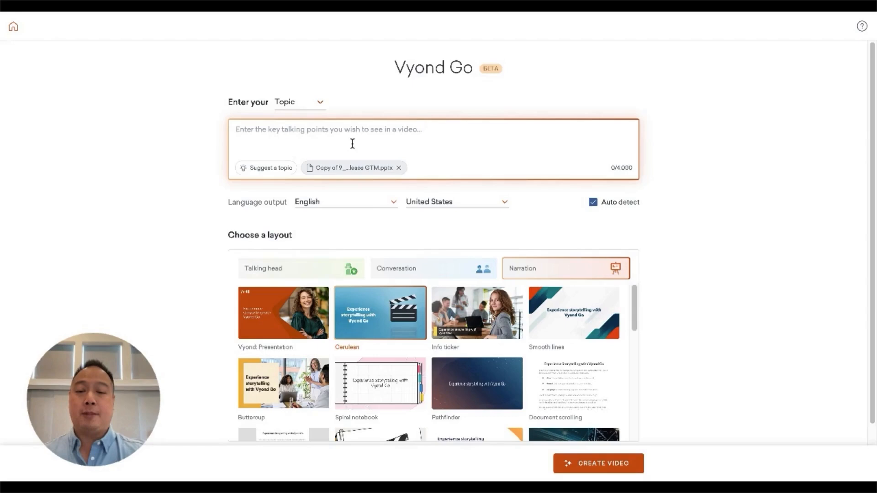
mouse_move(125, 183)
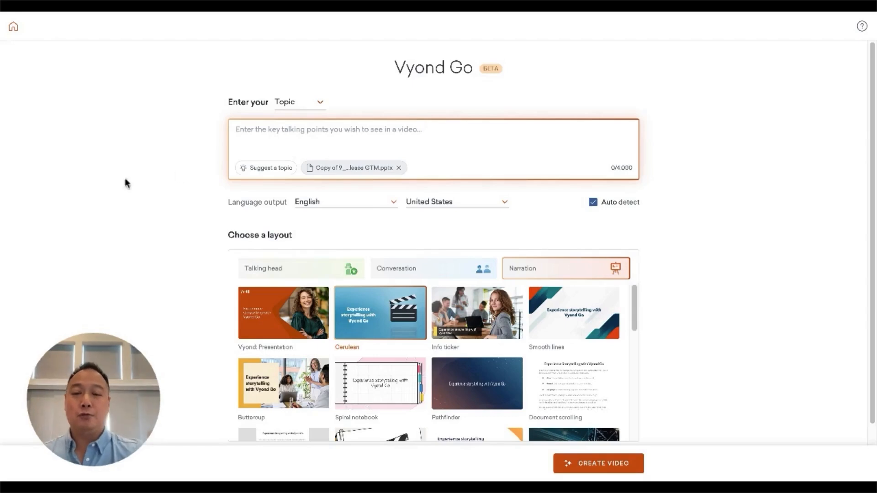
mouse_move(594, 250)
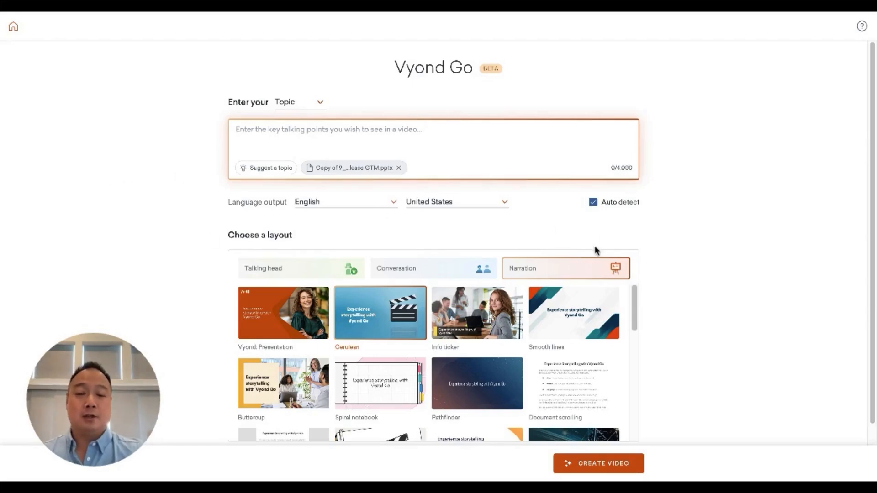
mouse_move(273, 269)
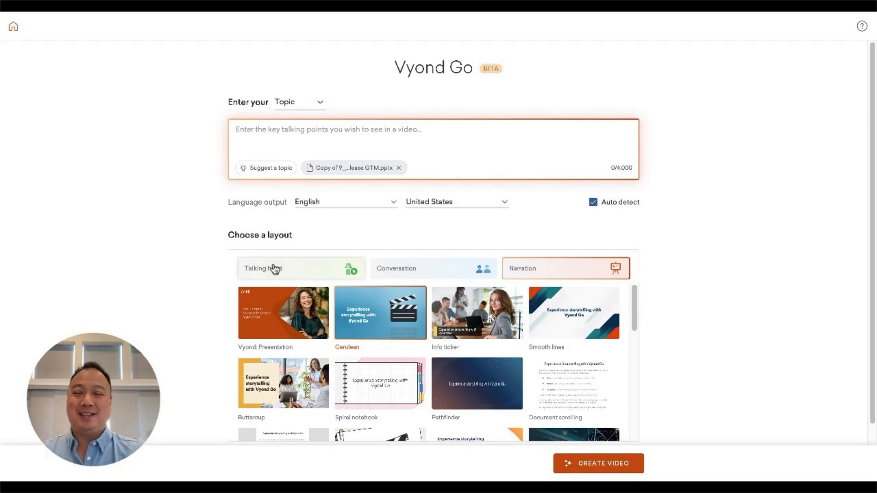
mouse_move(269, 311)
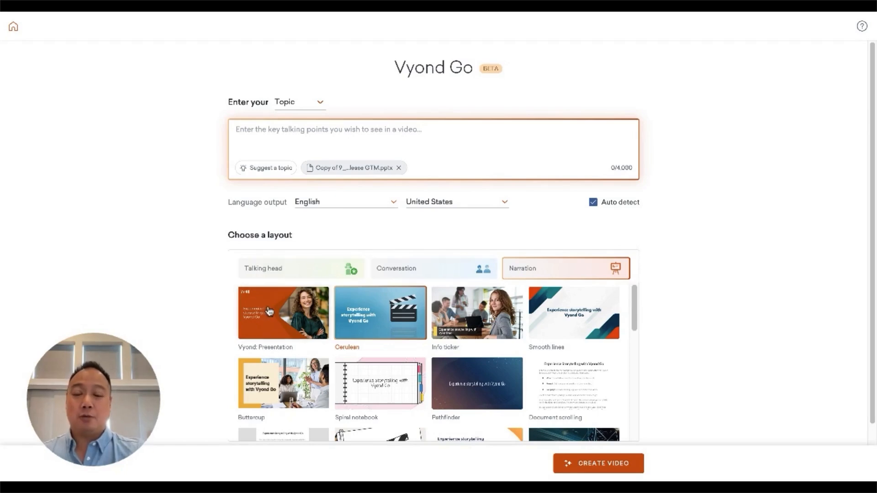
Step: Switch to talking-head layouts and scroll down to the character options
left_click(301, 268)
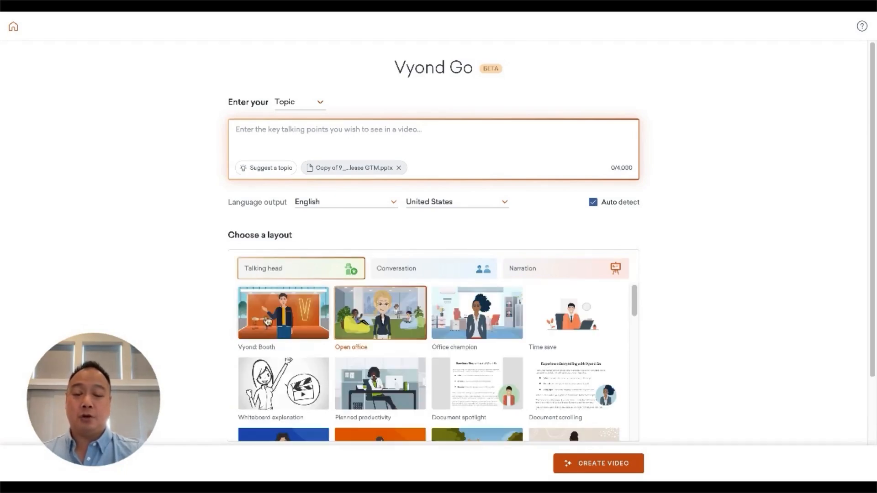
mouse_move(278, 327)
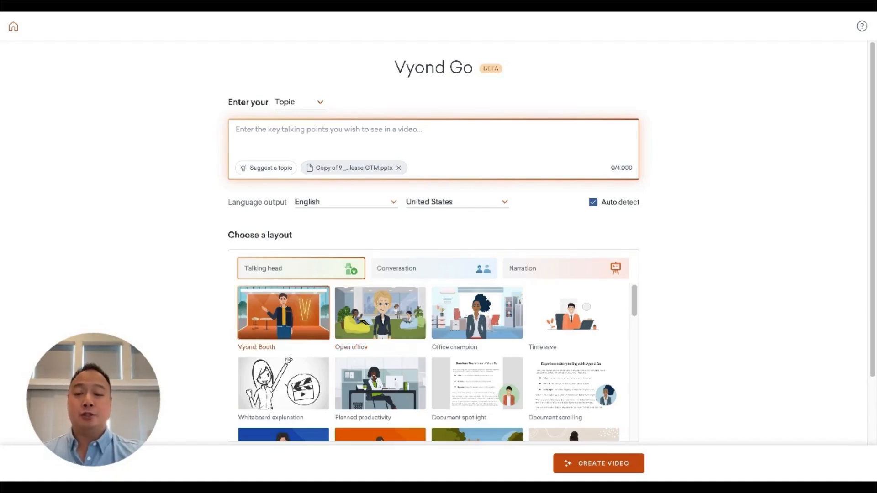
scroll("down", 3)
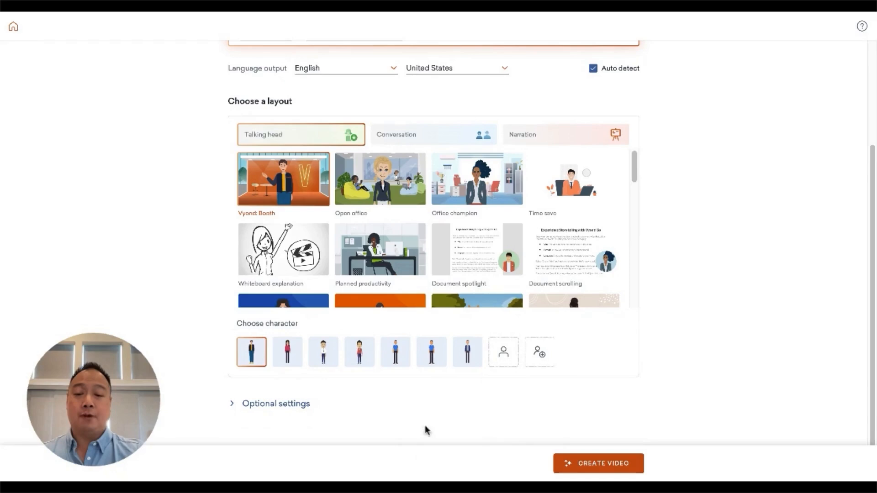
mouse_move(287, 352)
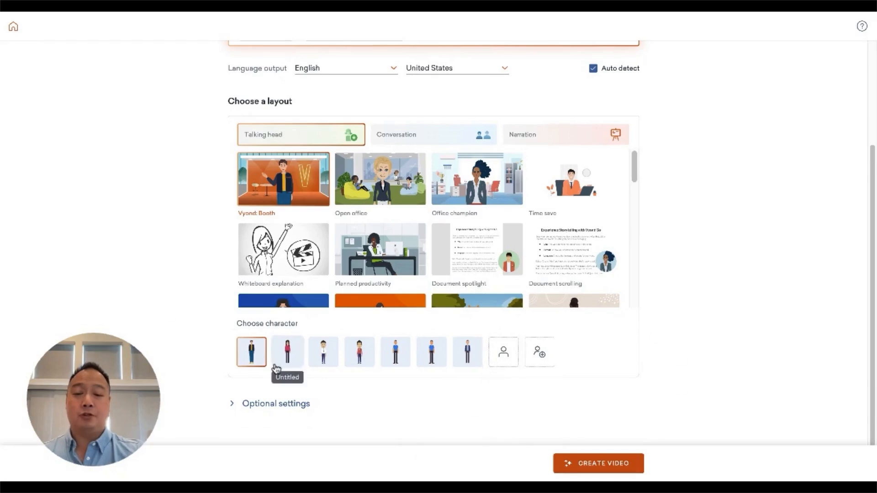
mouse_move(291, 388)
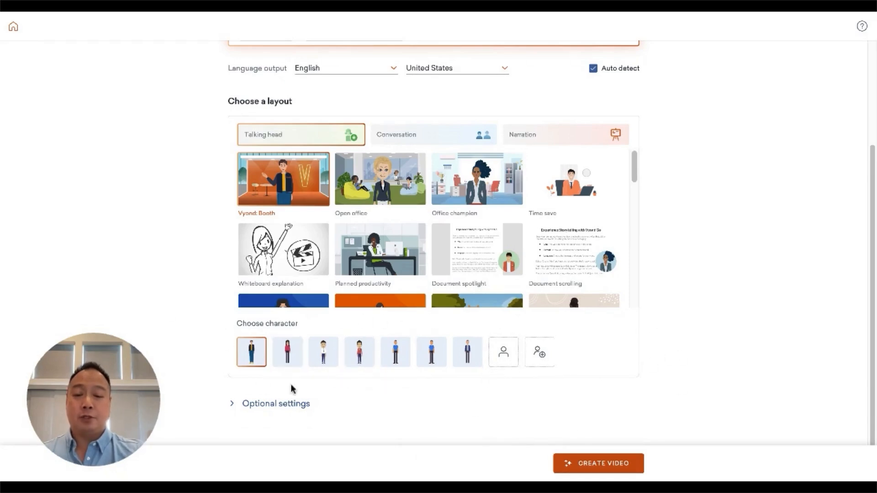
Step: Pick the Copy of Casual presenter with Male - Chase J. voice, save, and create the video
left_click(359, 351)
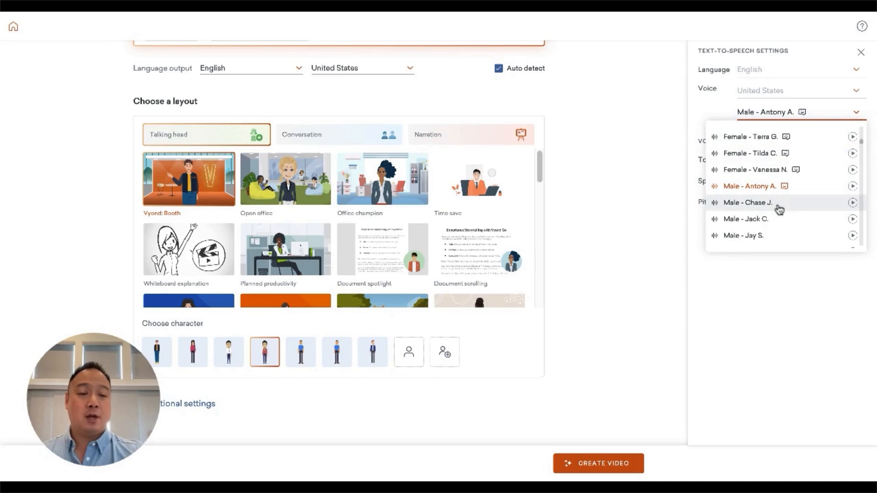
left_click(747, 202)
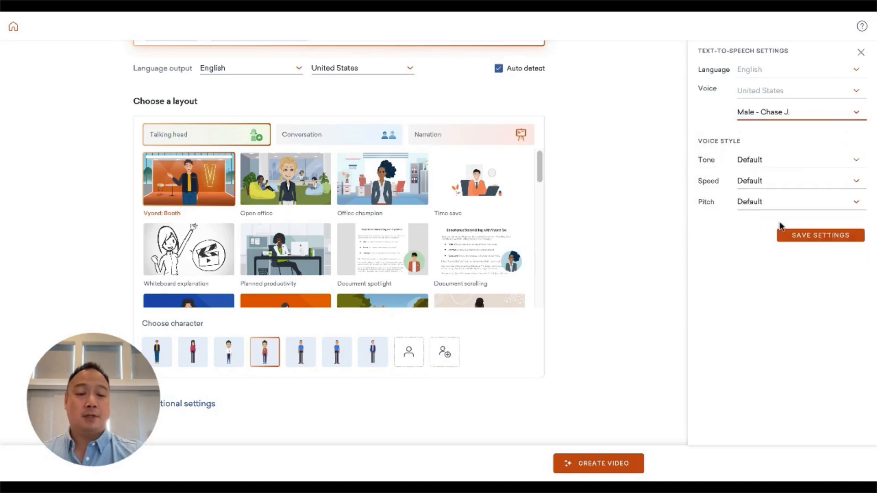
left_click(819, 234)
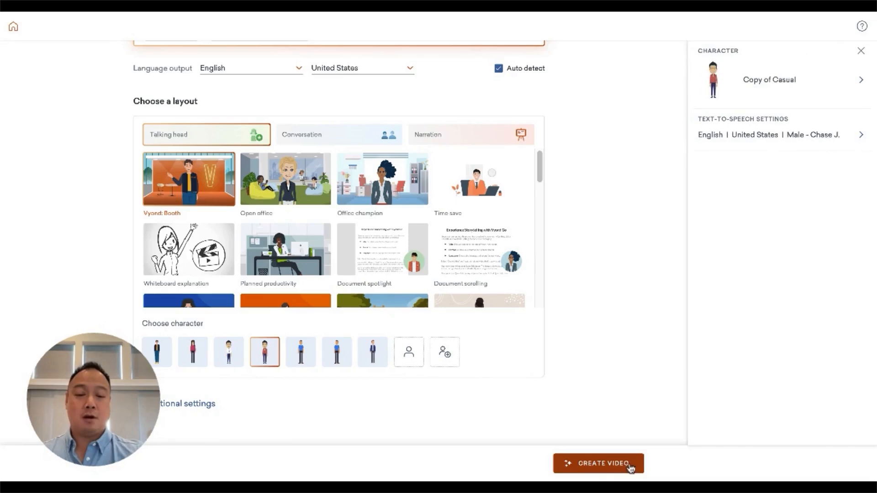
left_click(598, 464)
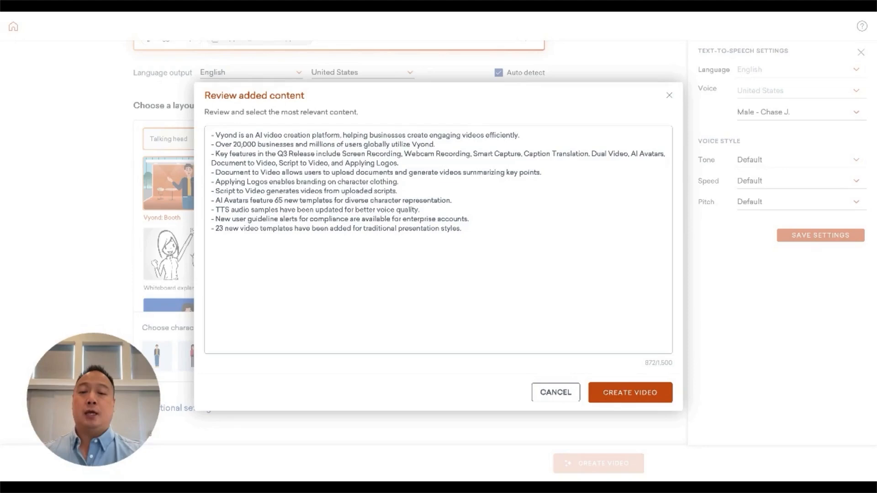
mouse_move(501, 183)
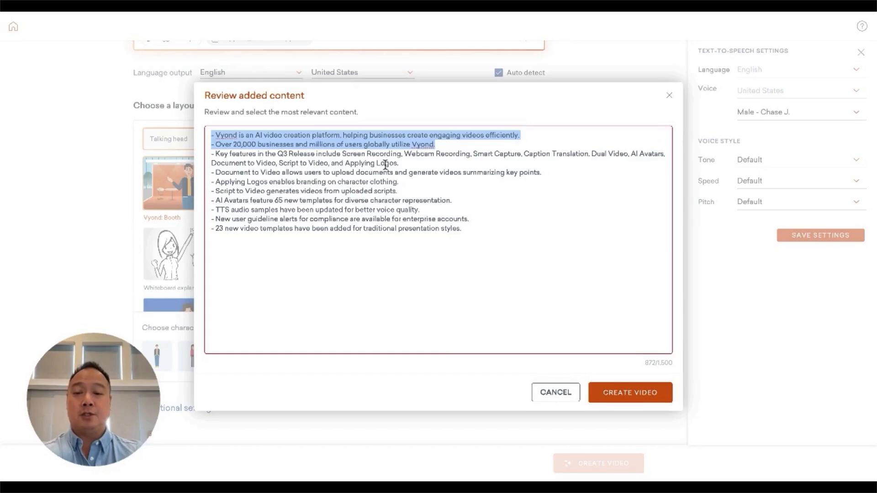
Step: Delete the first two introductory bullets from the talking points
key("Delete")
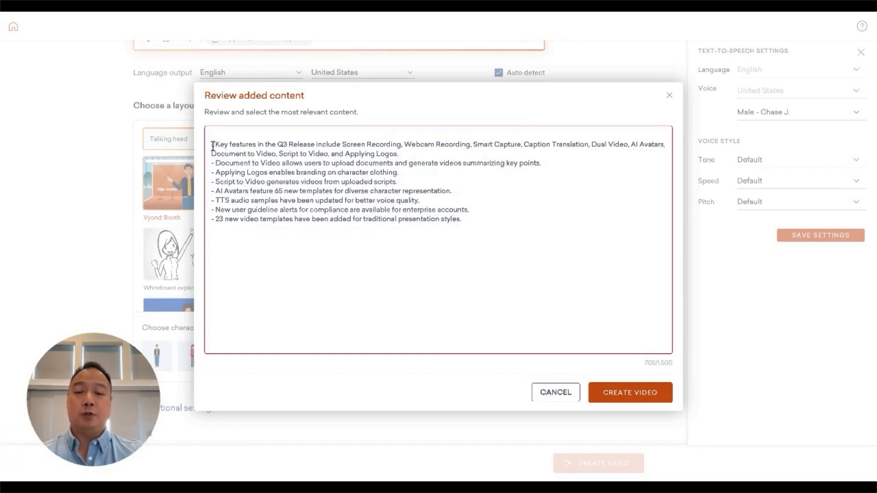
key("Backspace")
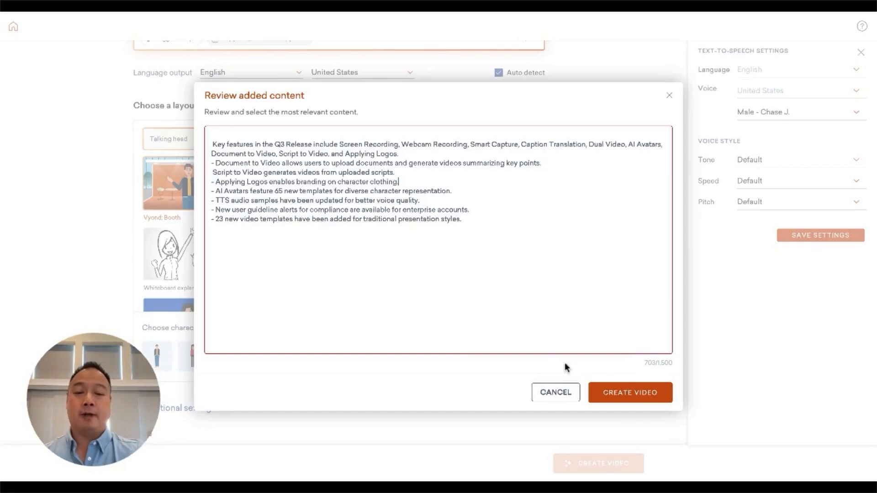
mouse_move(630, 391)
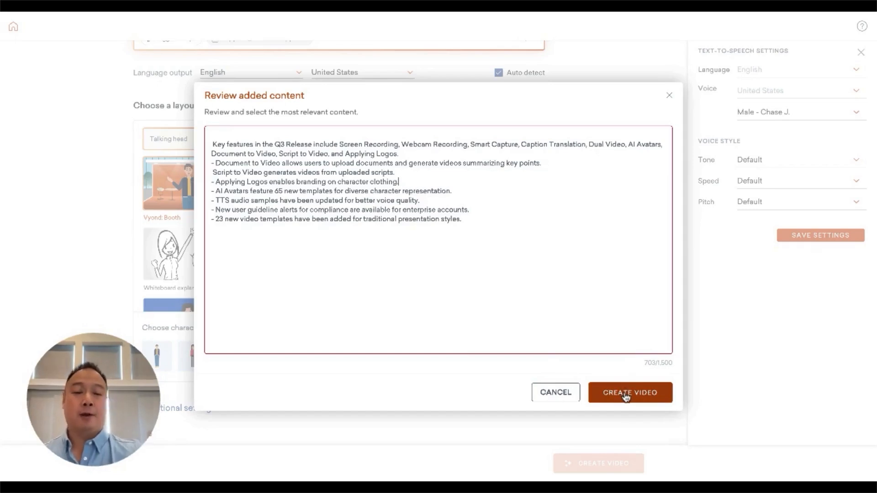
Step: Confirm the edited summary to generate the PPT video
left_click(630, 392)
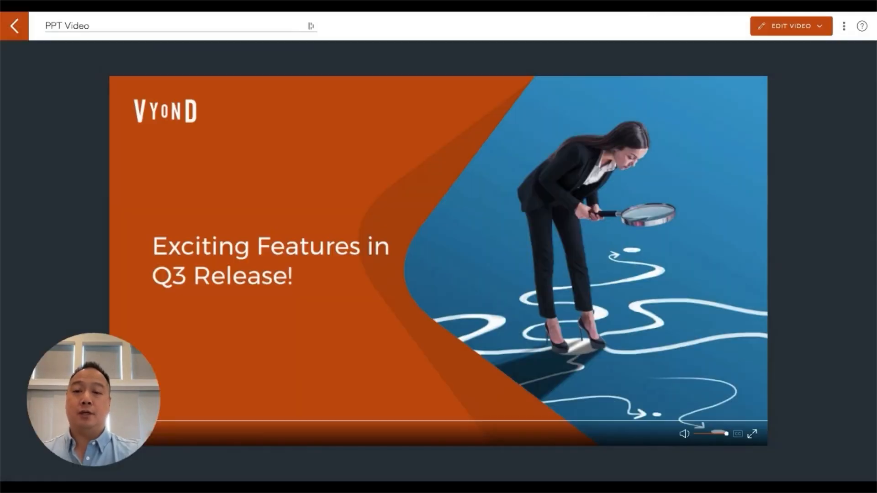
mouse_move(327, 84)
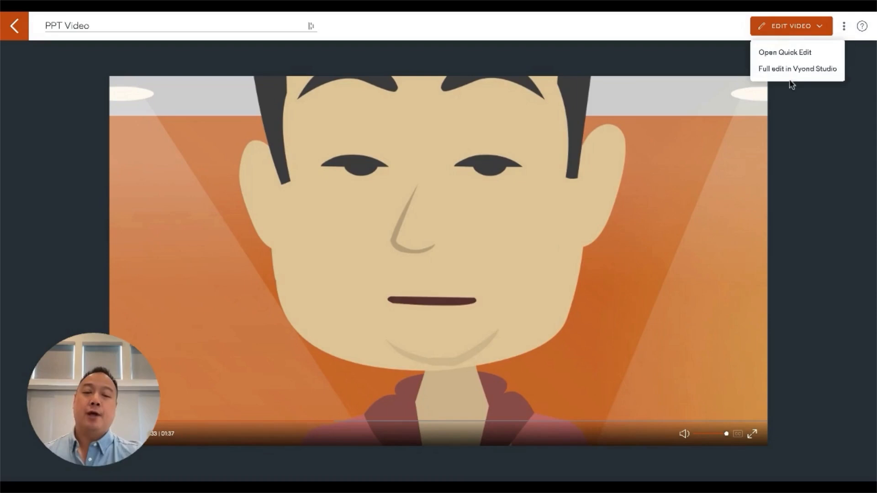
mouse_move(557, 215)
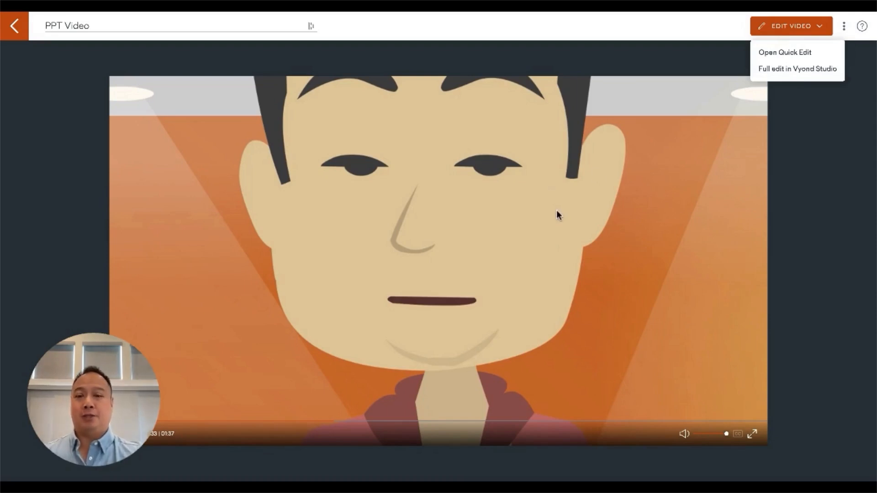
mouse_move(558, 230)
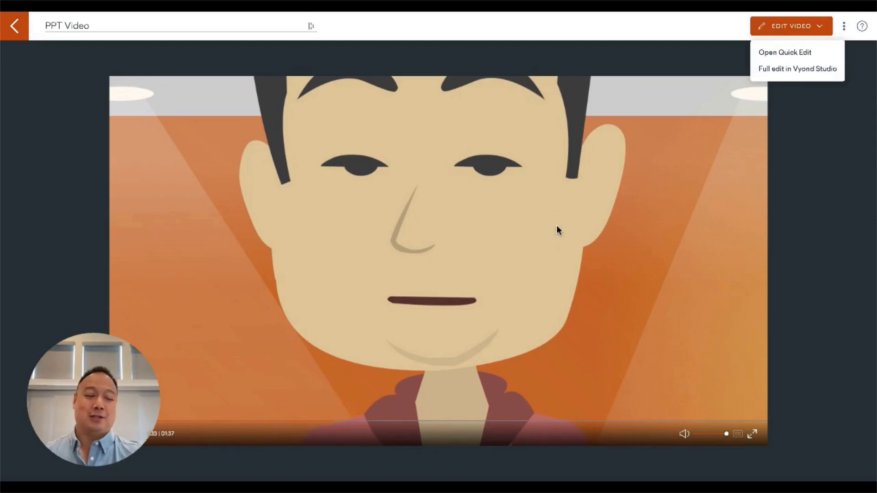